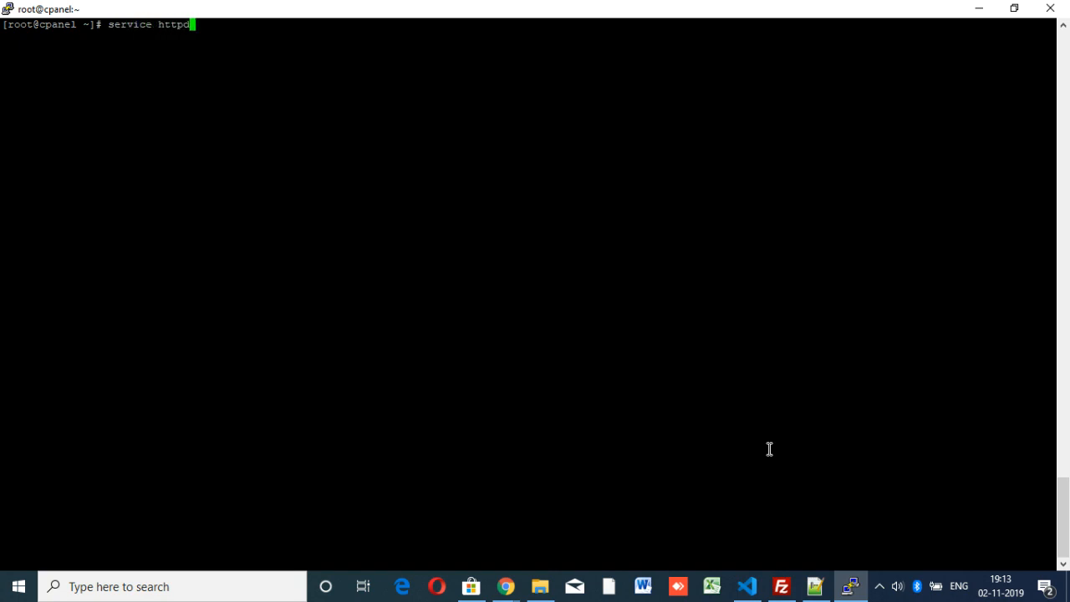
# Step: Stop the Apache web service with 'service httpd stop' at the root shell
pyautogui.write('stop')
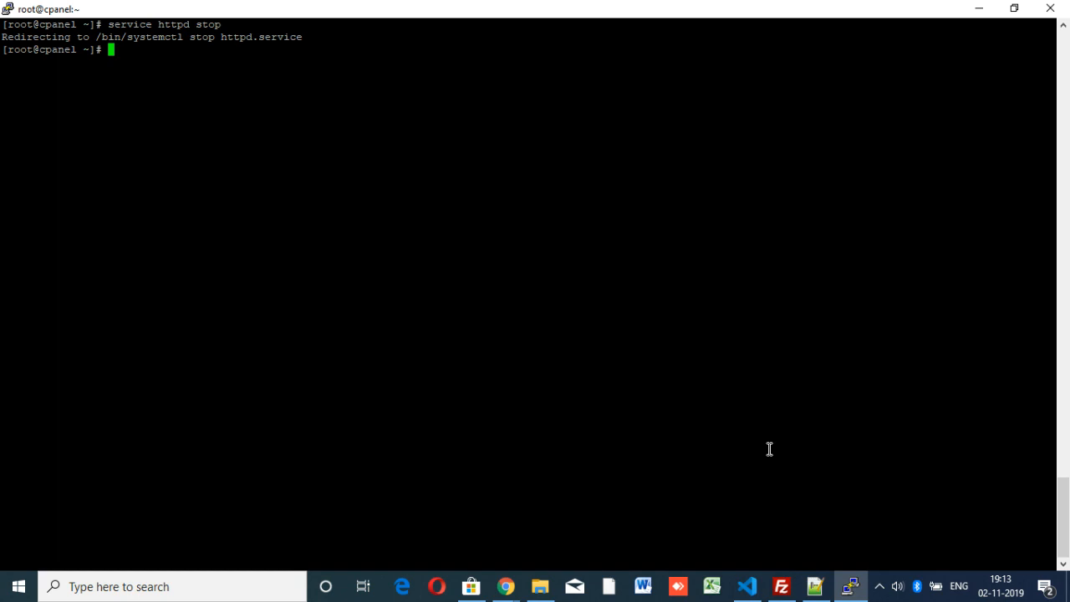
pyautogui.write('m')
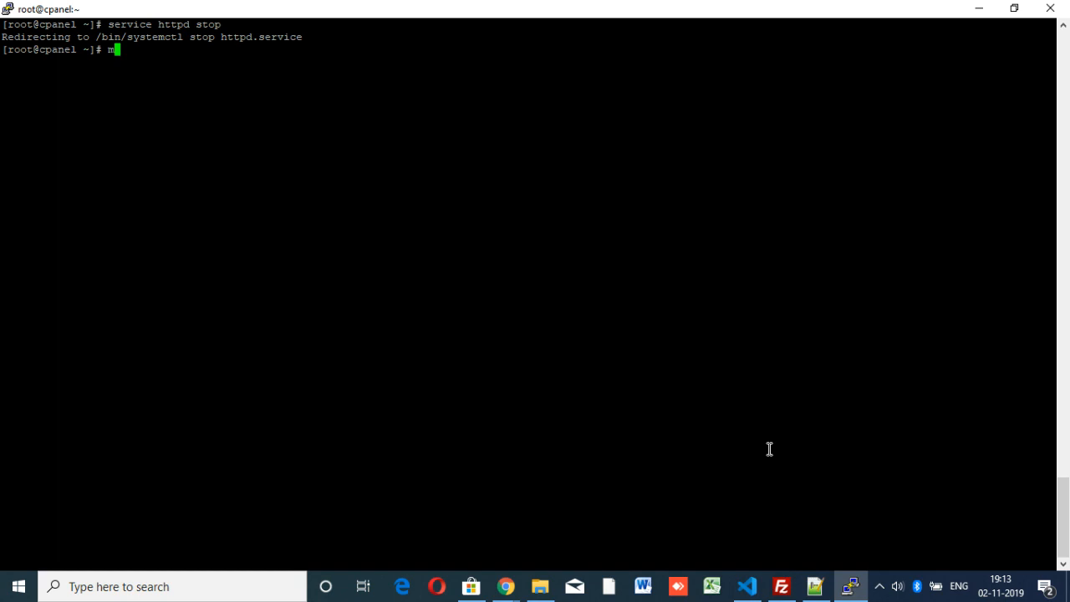
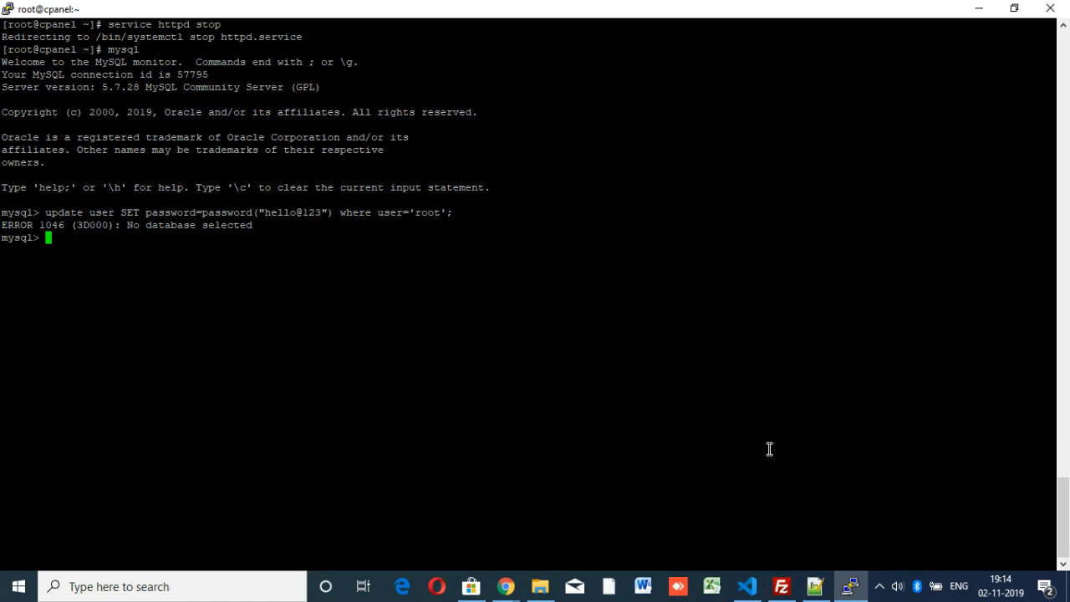
# Step: Switch to the mysql database with 'use mysql', getting Database changed
pyautogui.write('use mysql')
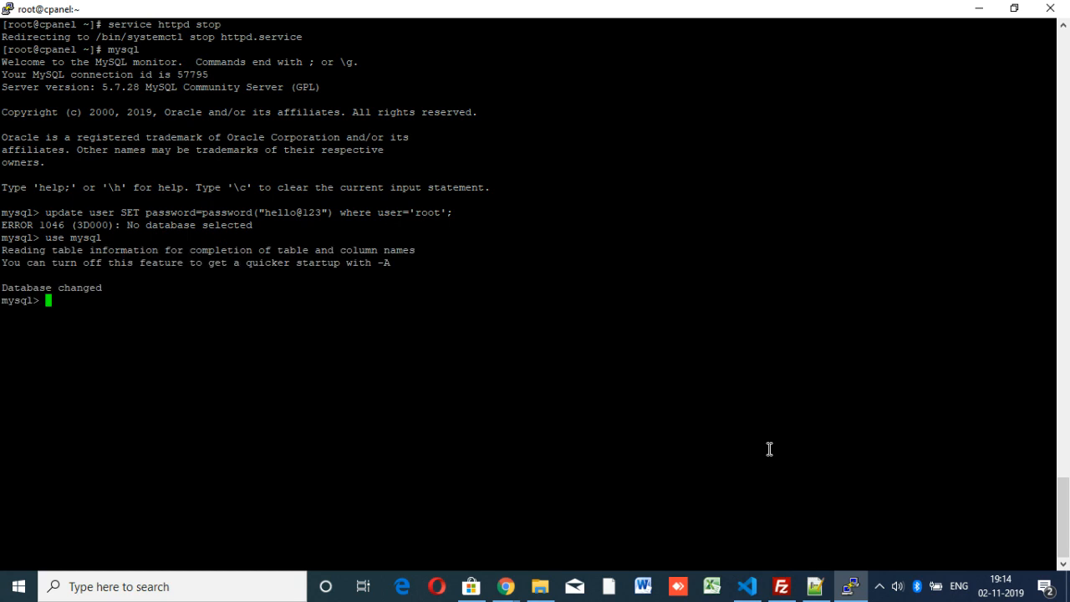
pyautogui.write('exit;')
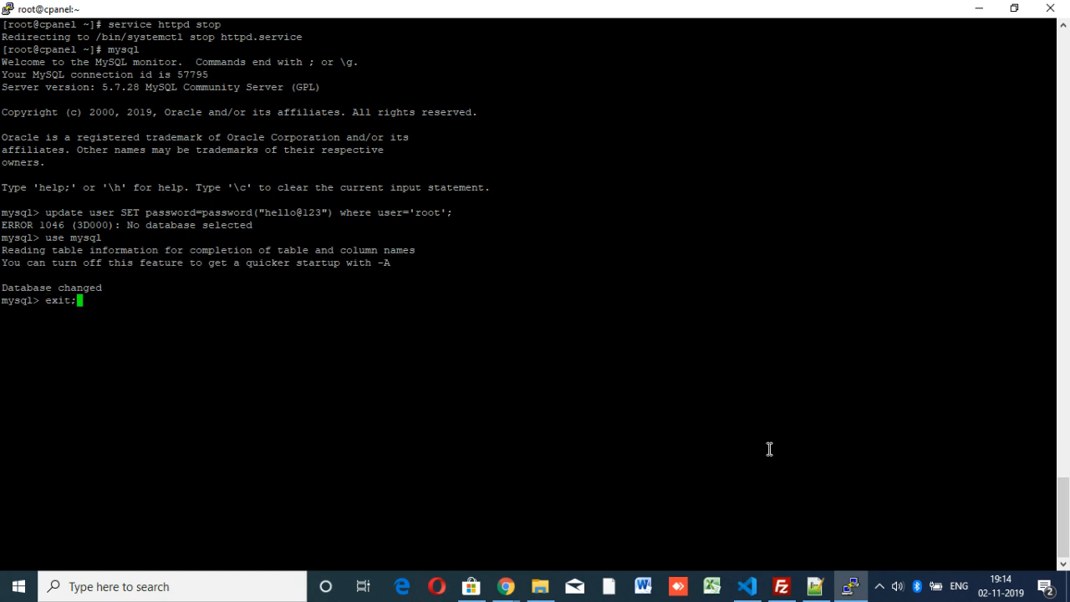
pyautogui.write('cl')
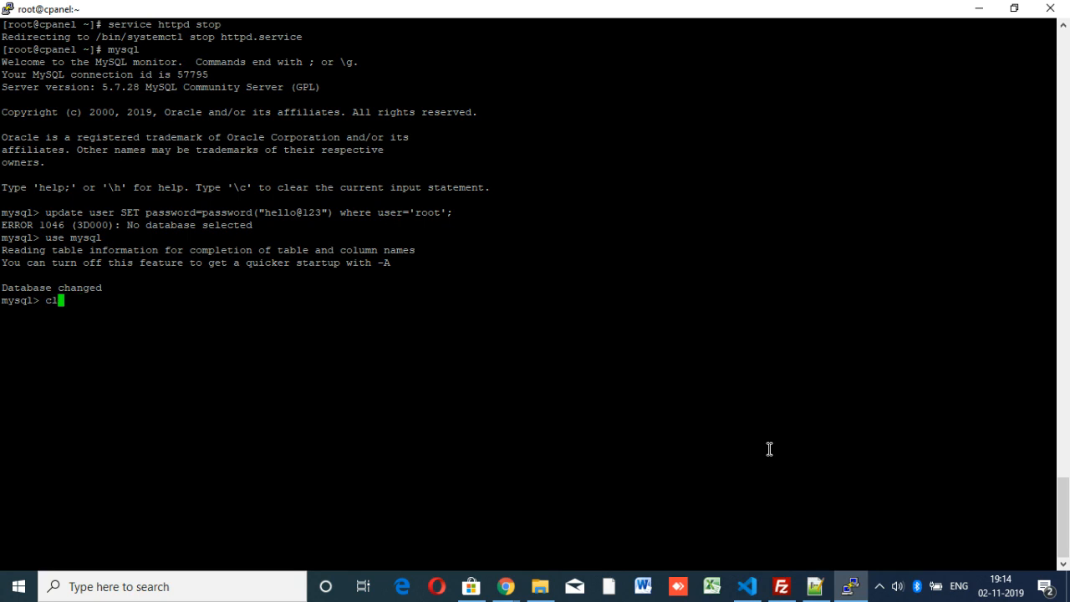
# Step: Retype the UPDATE user SET password query, correcting the misspelled 'update'
pyautogui.write('ups')
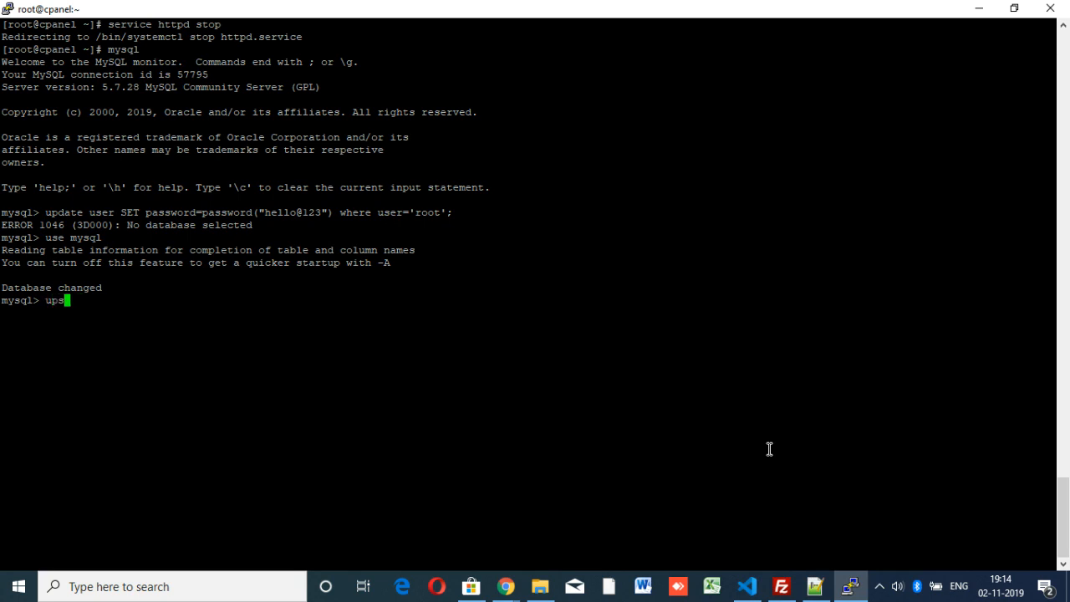
pyautogui.write('ate')
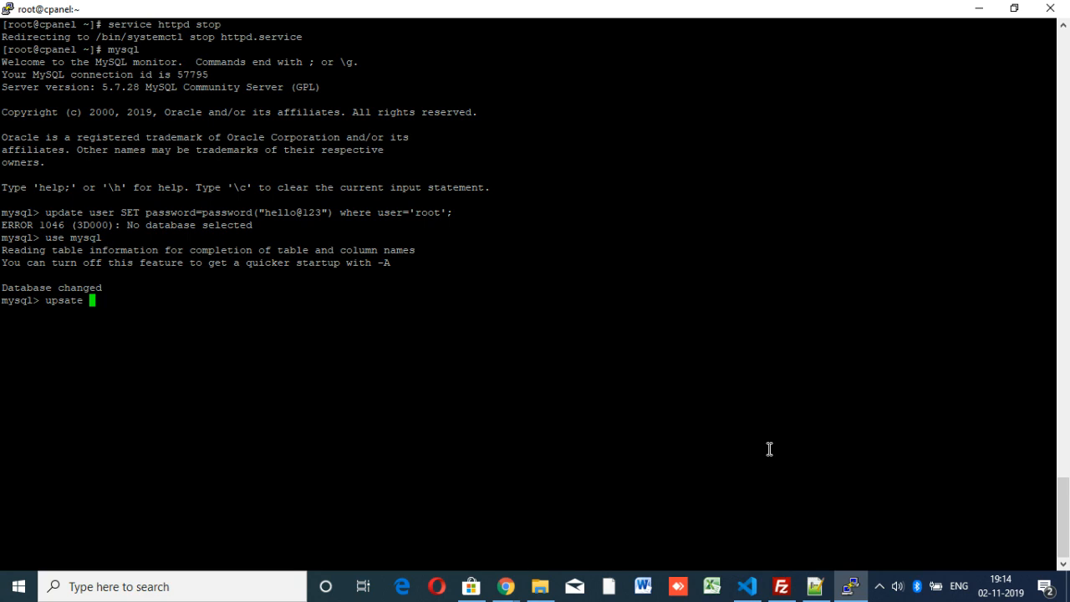
pyautogui.press('Backspace')
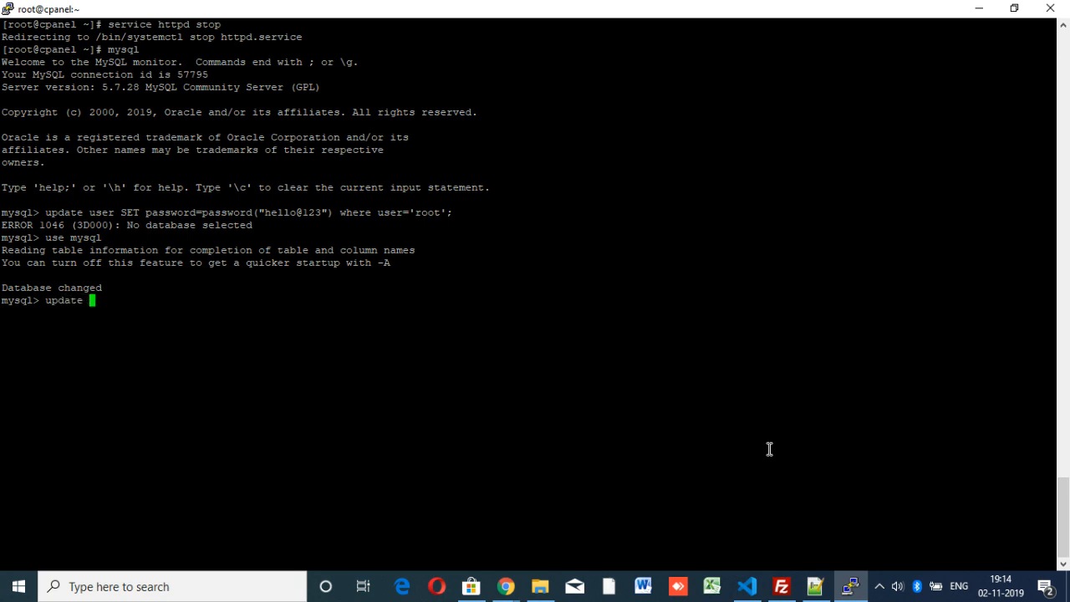
pyautogui.write('user')
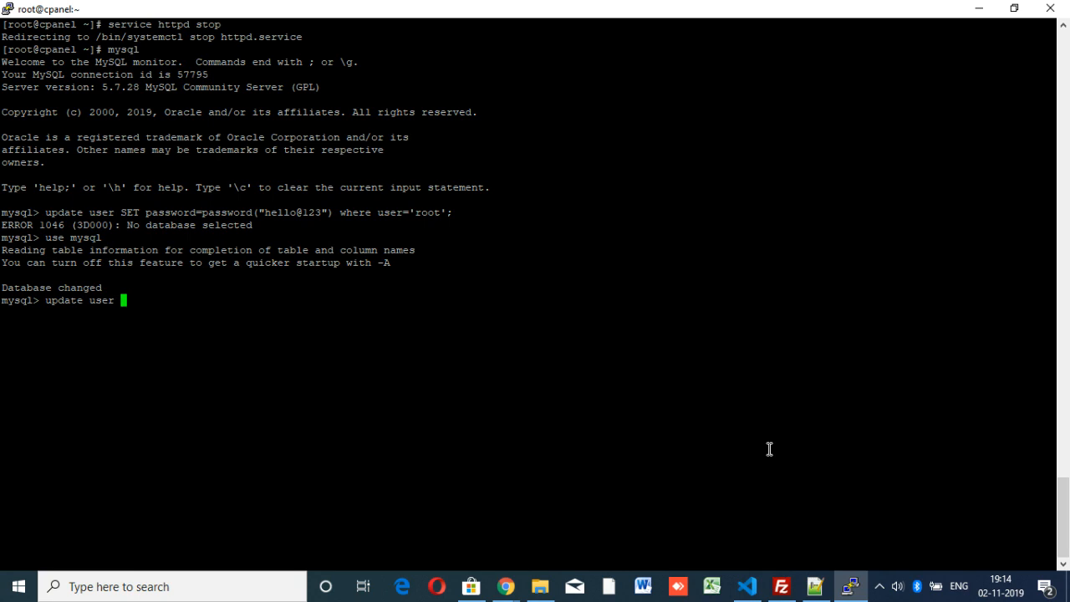
pyautogui.write('SET')
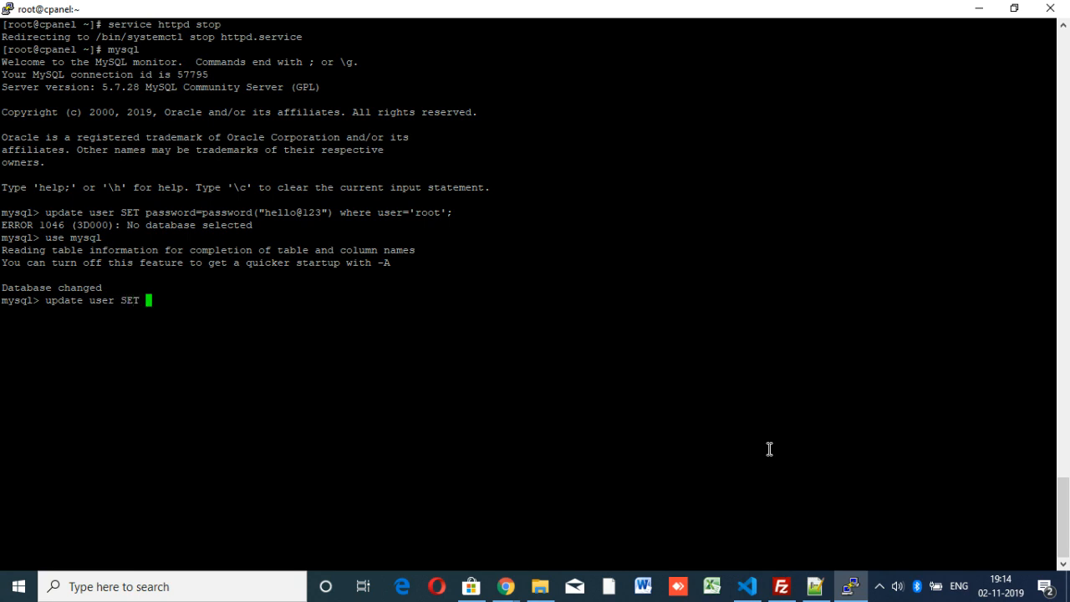
pyautogui.write('passw')
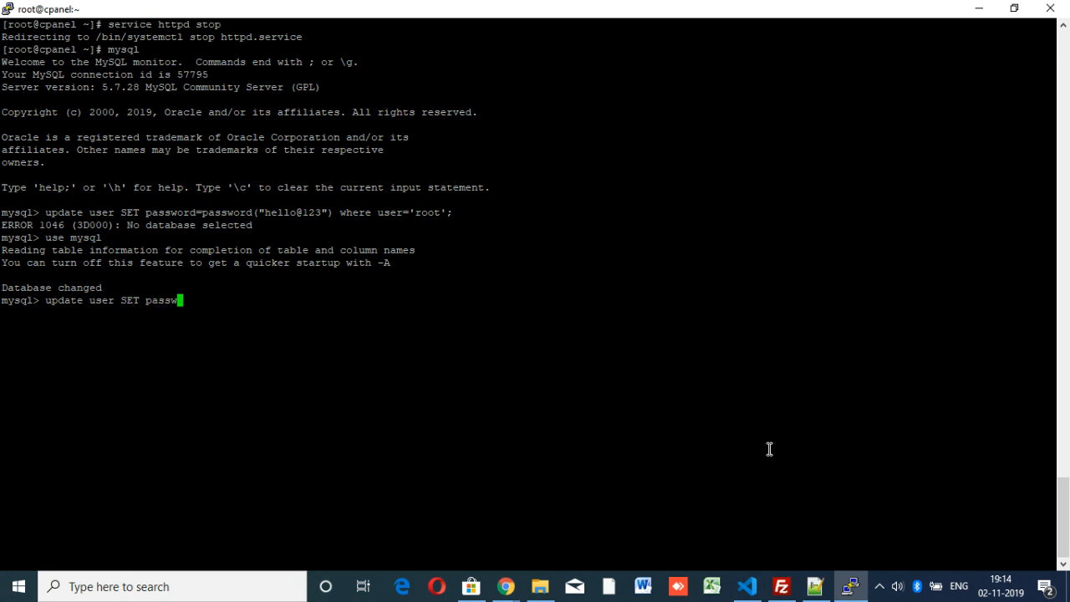
pyautogui.write('ord=')
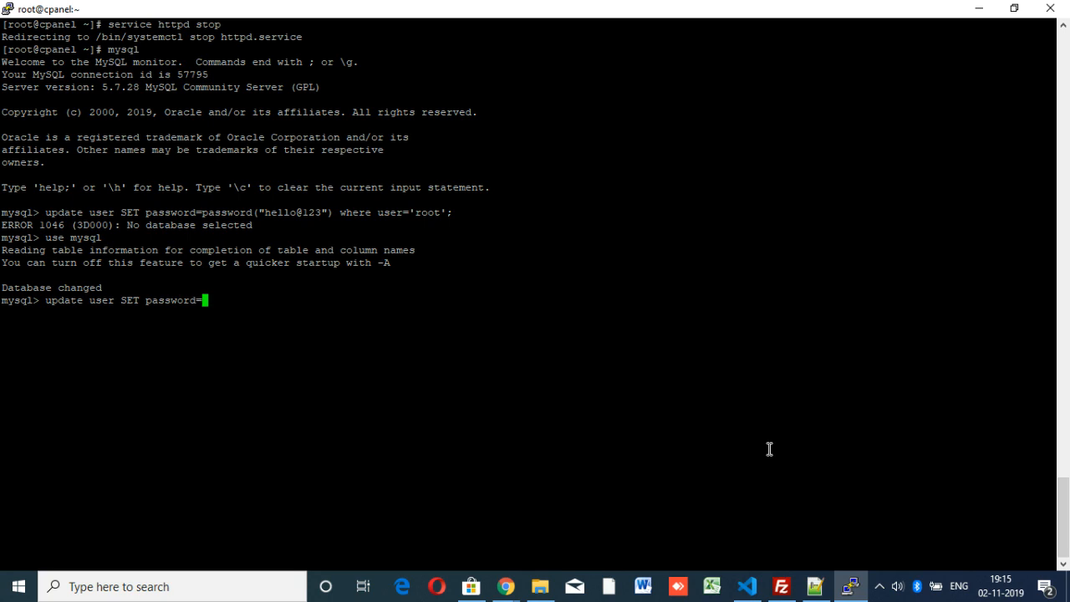
pyautogui.write('password')
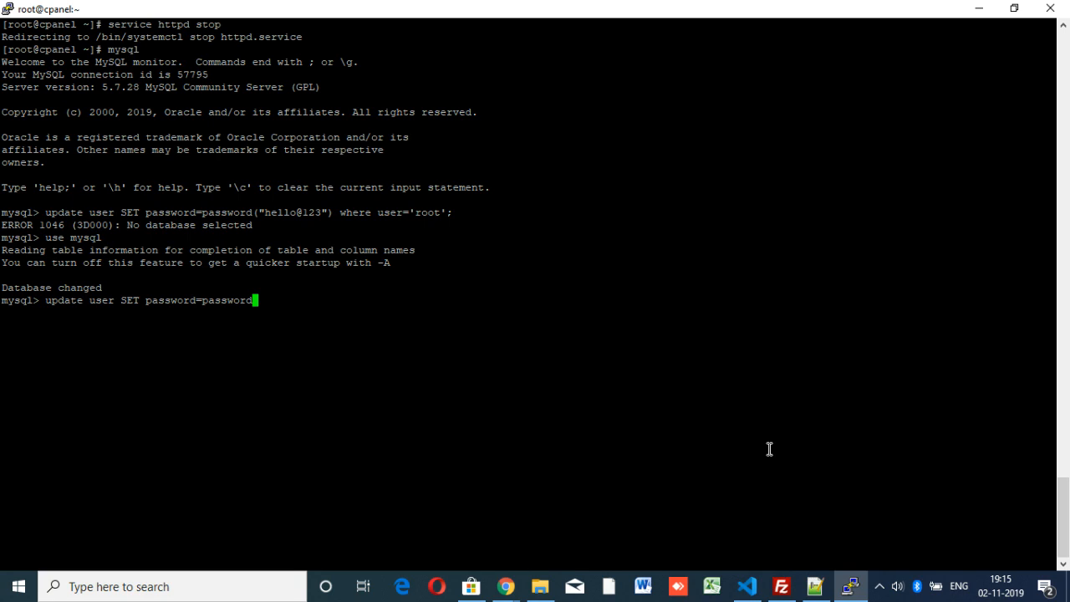
pyautogui.write('(')
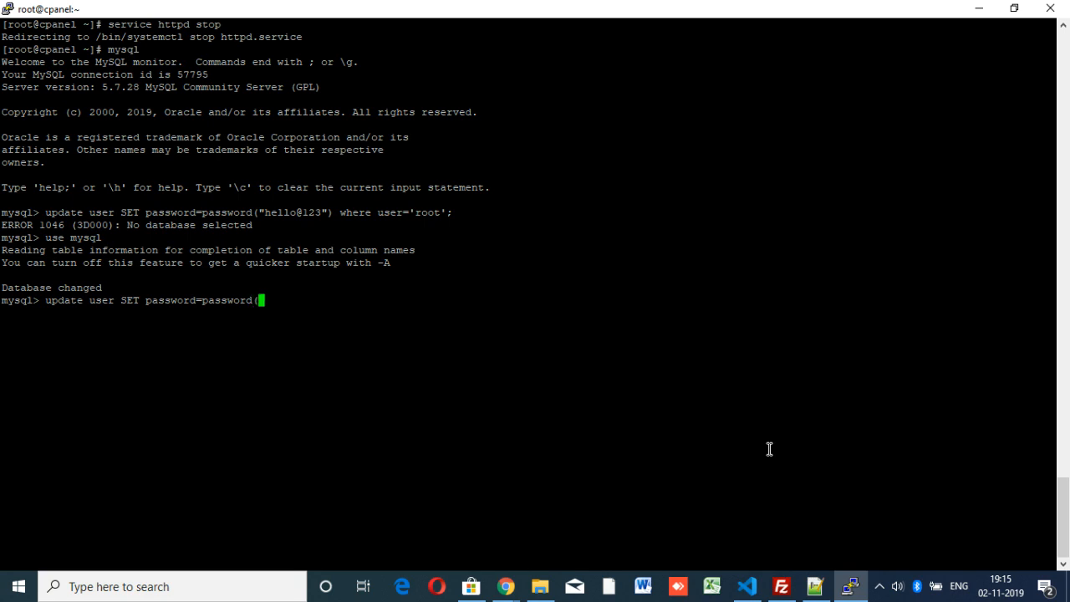
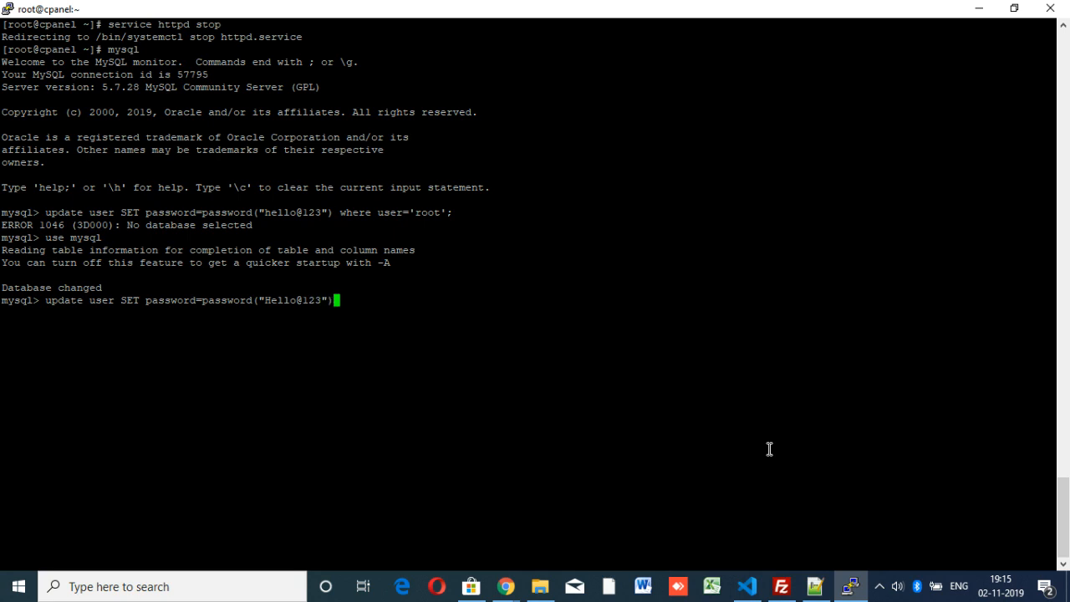
pyautogui.write('where')
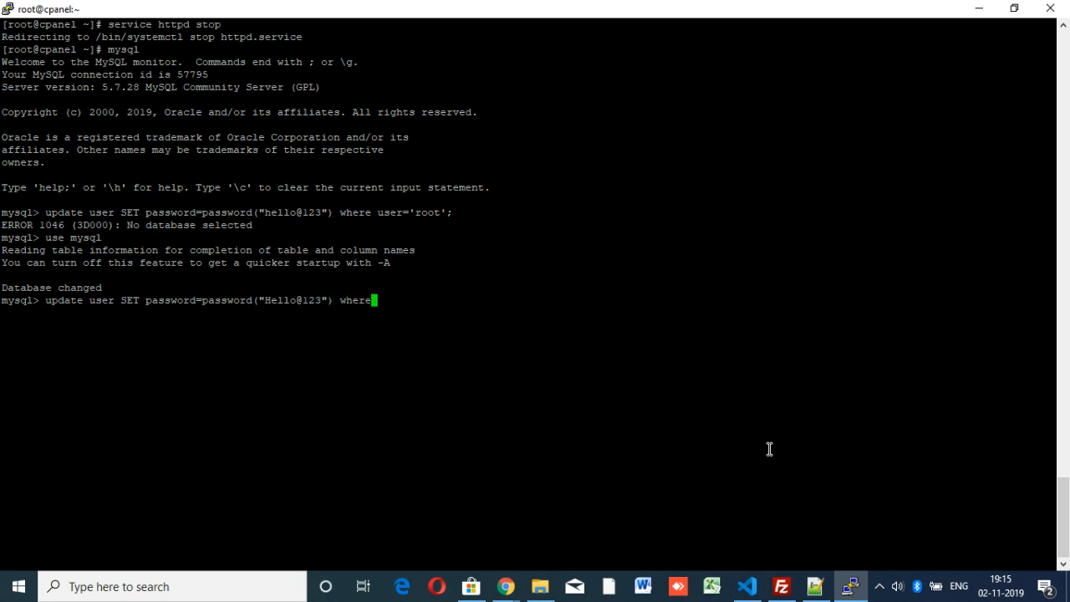
pyautogui.write('use')
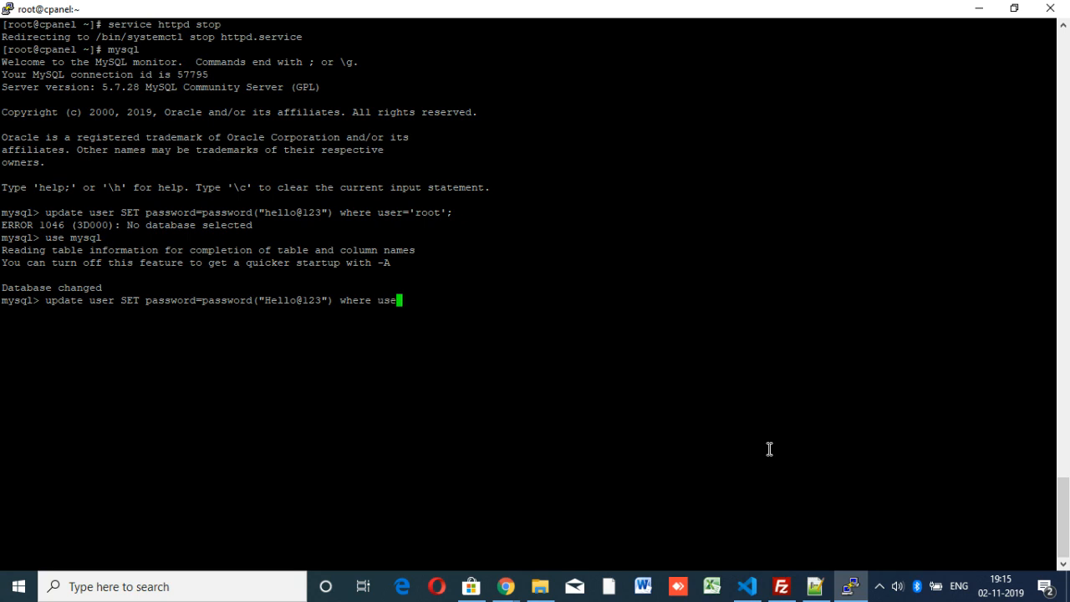
pyautogui.write("='")
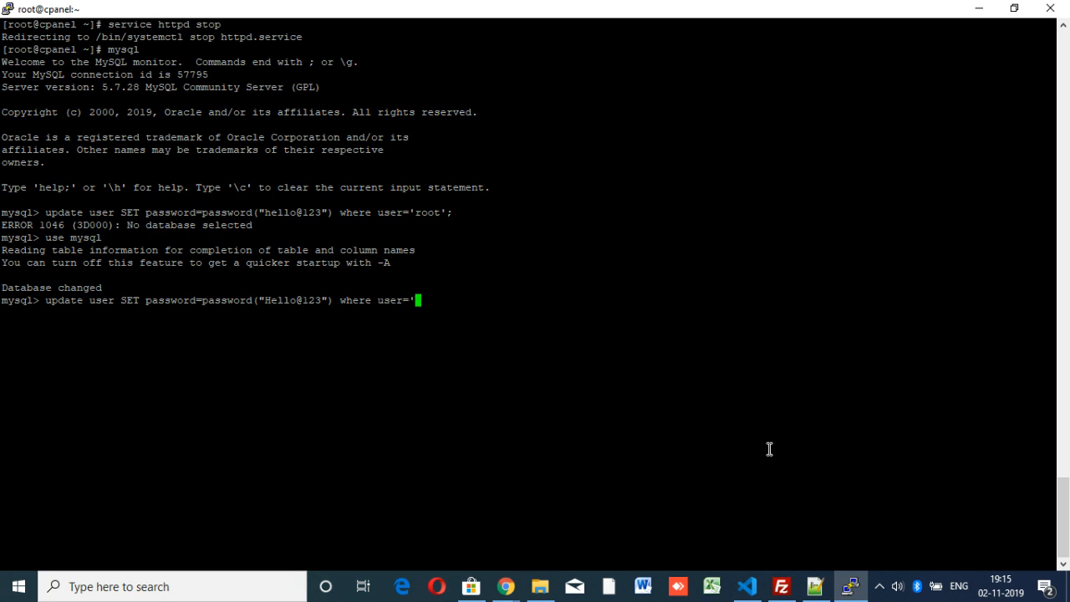
pyautogui.write('root')
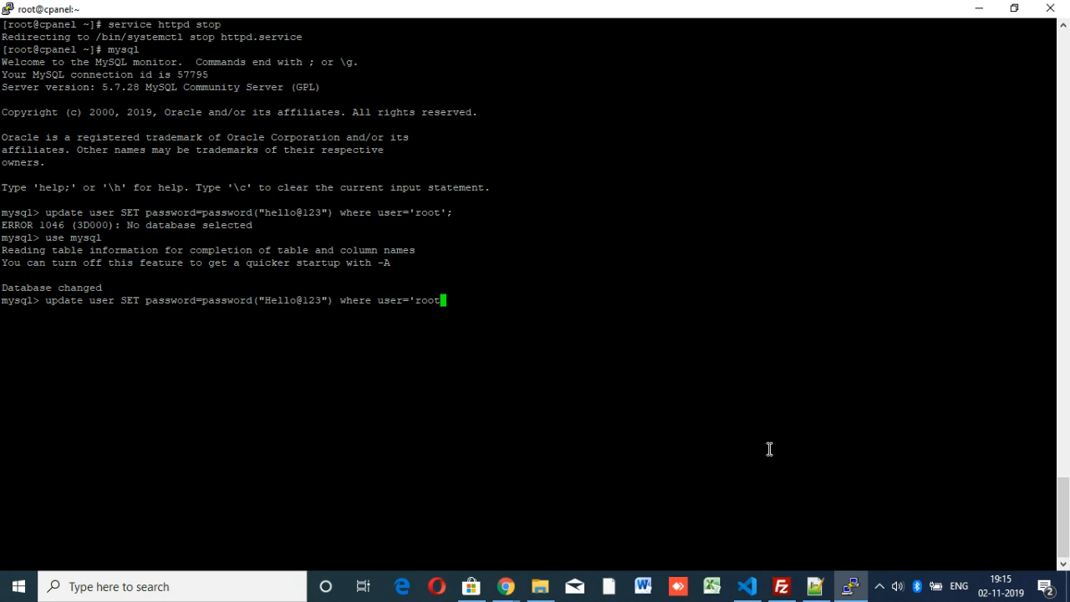
pyautogui.write(';')
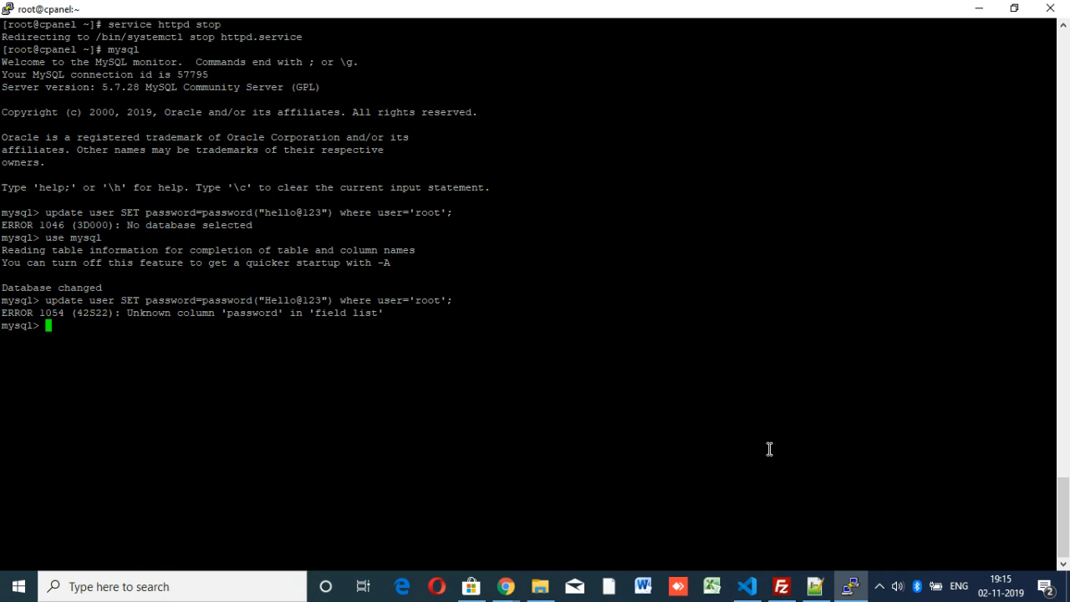
# Step: List the mysql tables and describe the user table, scrolling through its 45 columns
pyautogui.write('show tables')
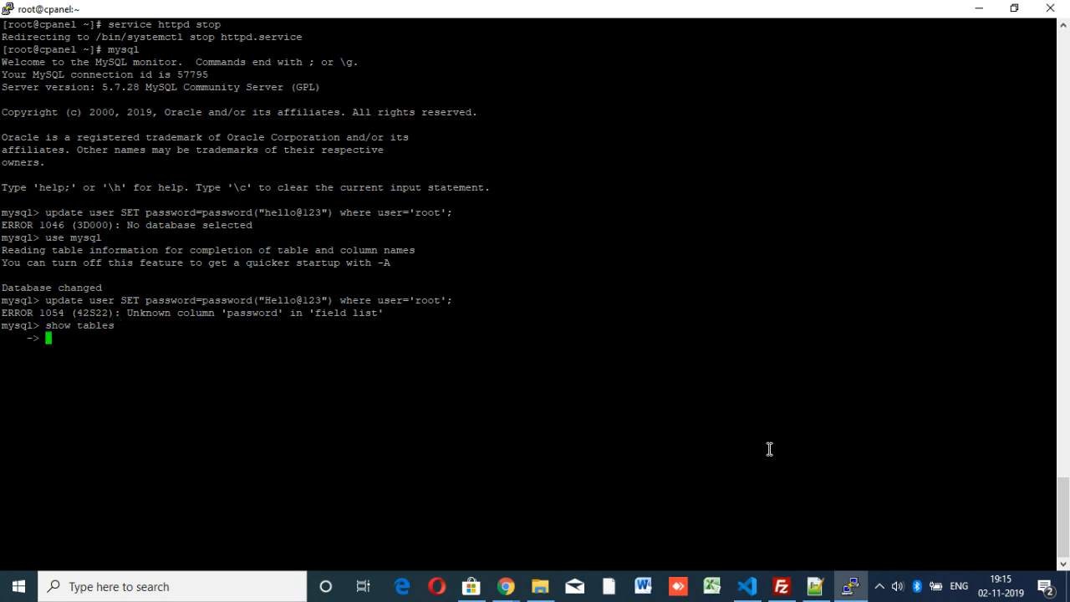
pyautogui.write(';')
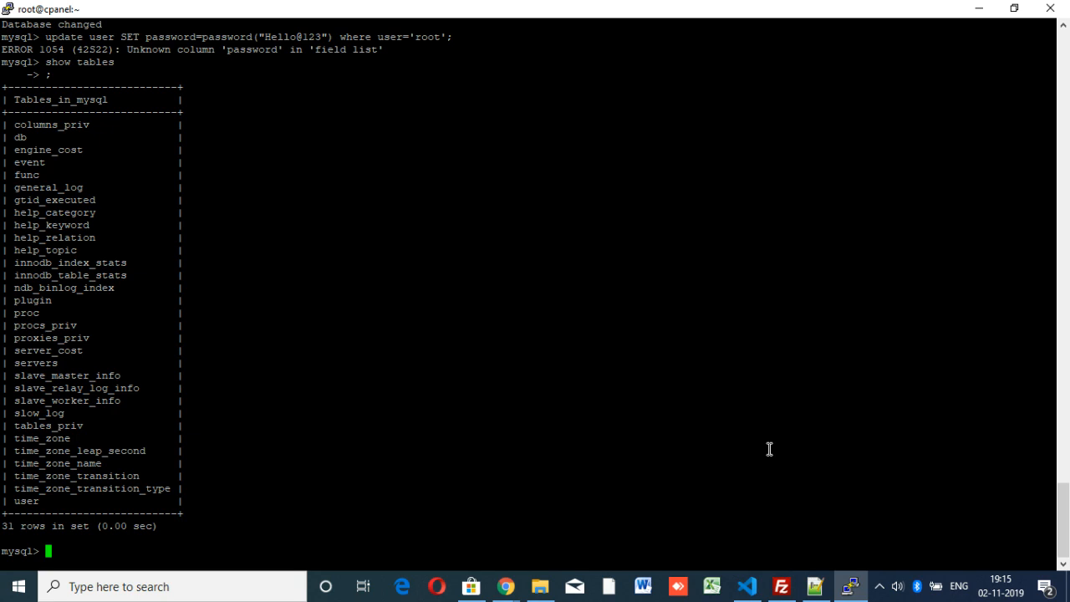
pyautogui.write('de')
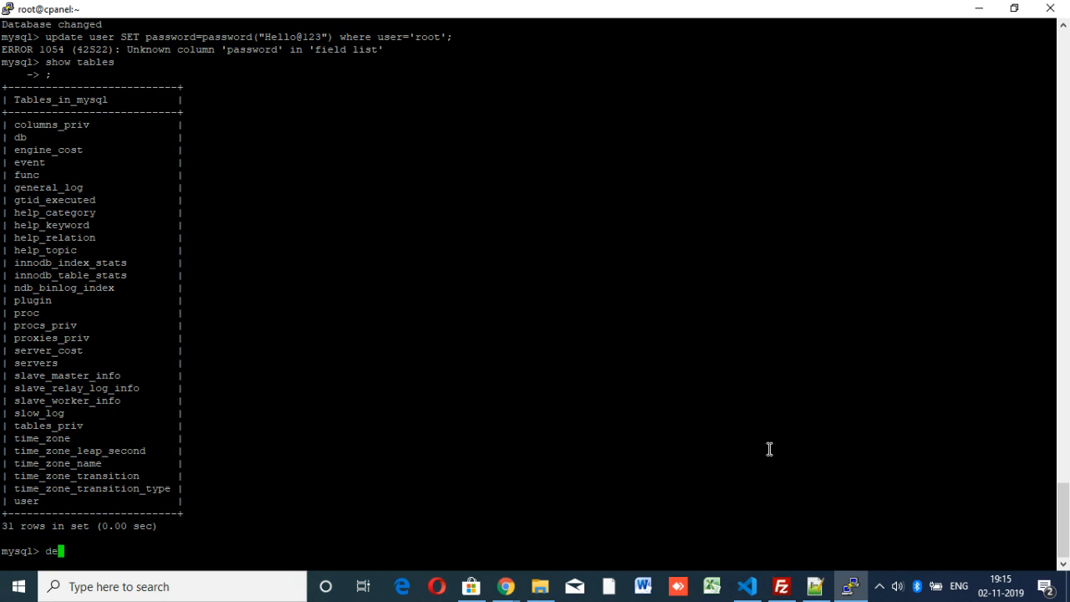
pyautogui.write('sc')
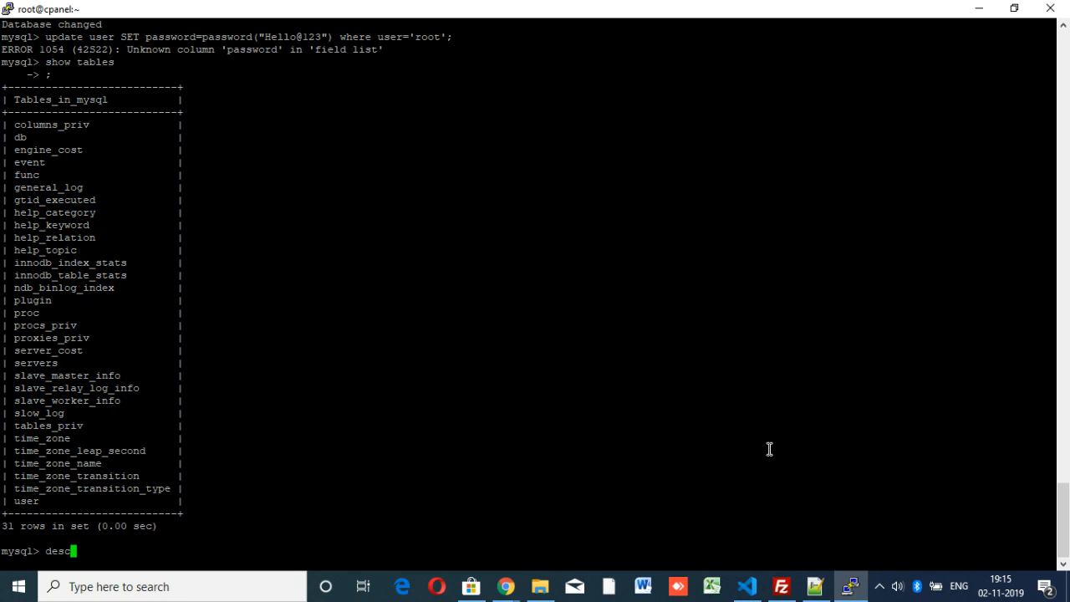
pyautogui.write('ribe')
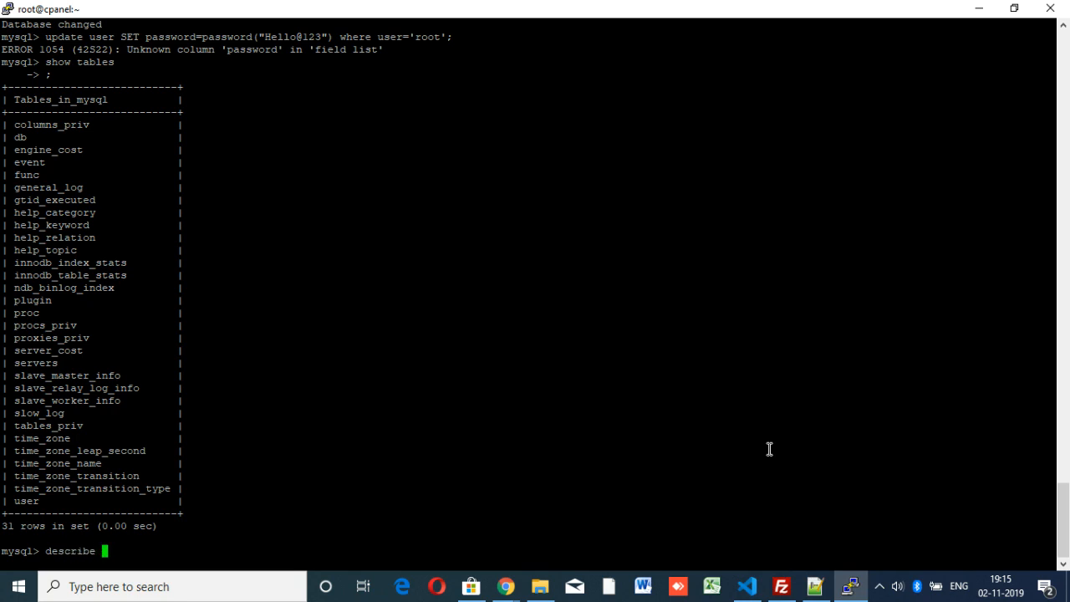
pyautogui.write('user')
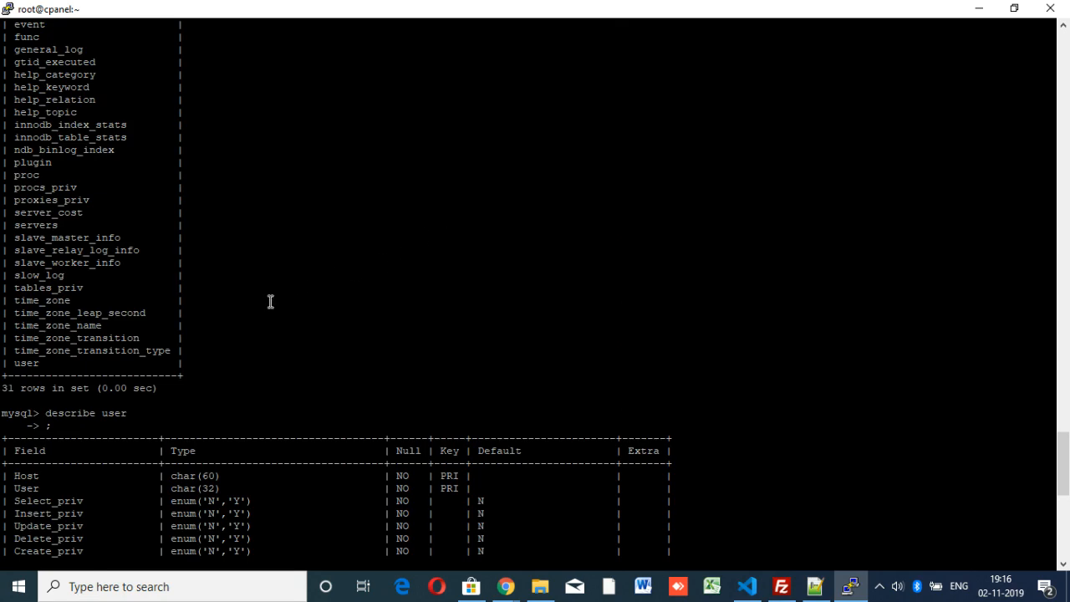
pyautogui.scroll(-3)
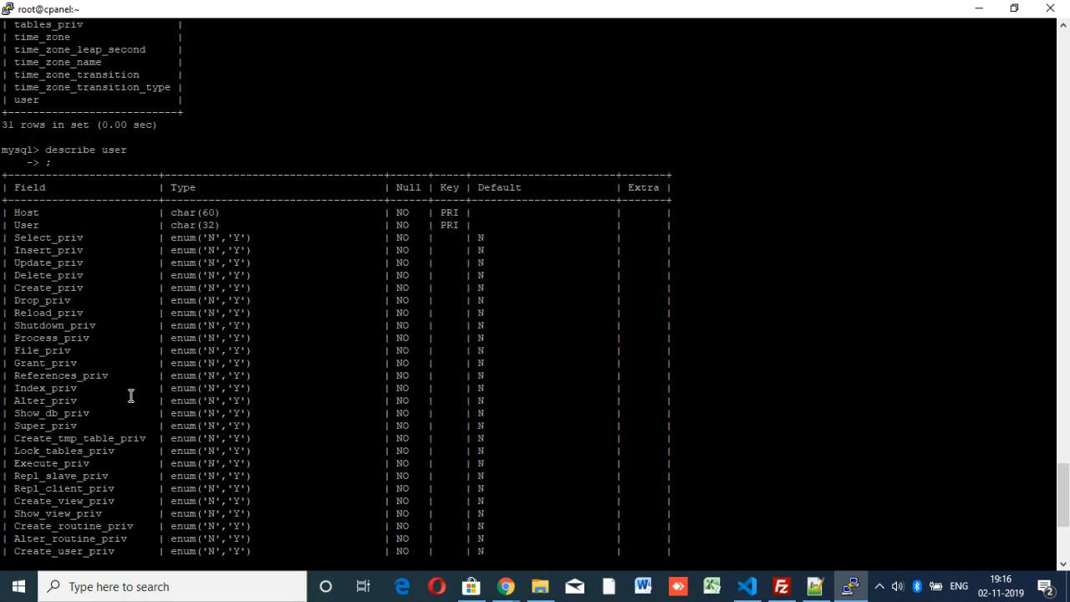
pyautogui.moveTo(258, 313)
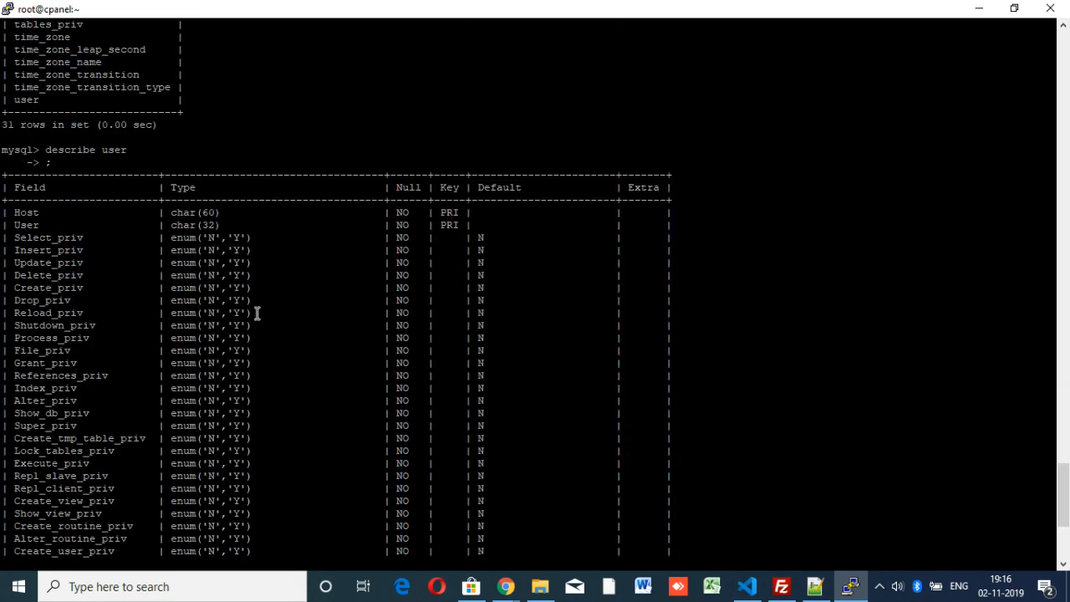
pyautogui.moveTo(249, 345)
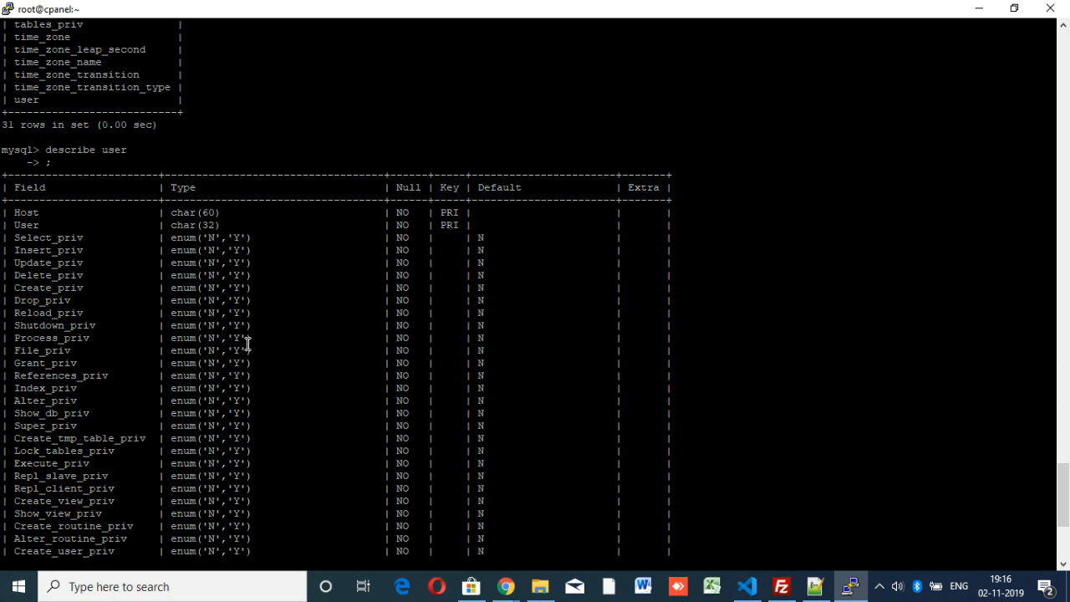
pyautogui.scroll(-3)
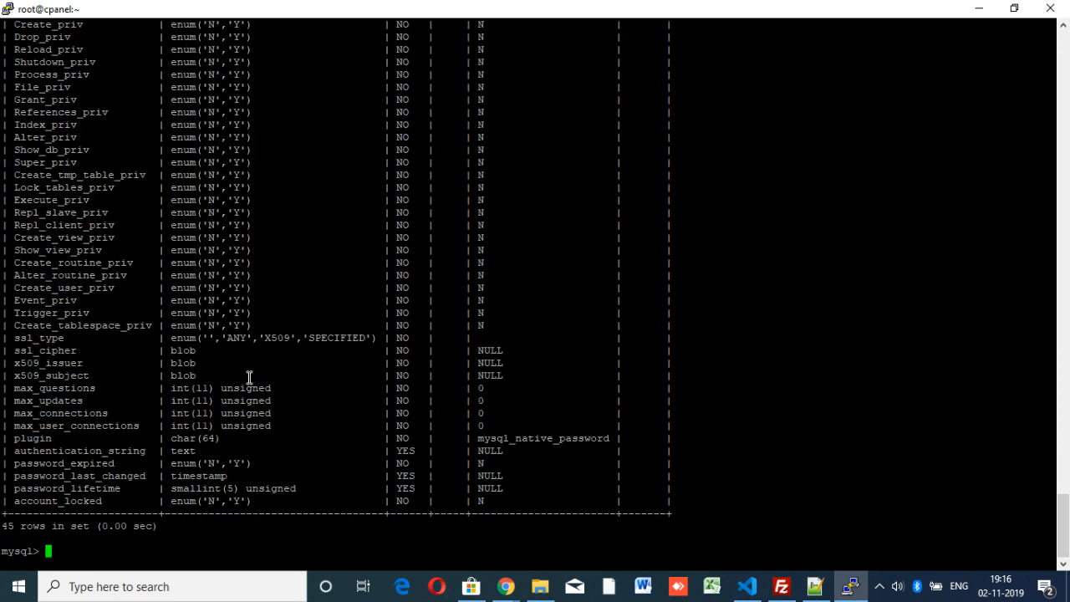
pyautogui.moveTo(127, 345)
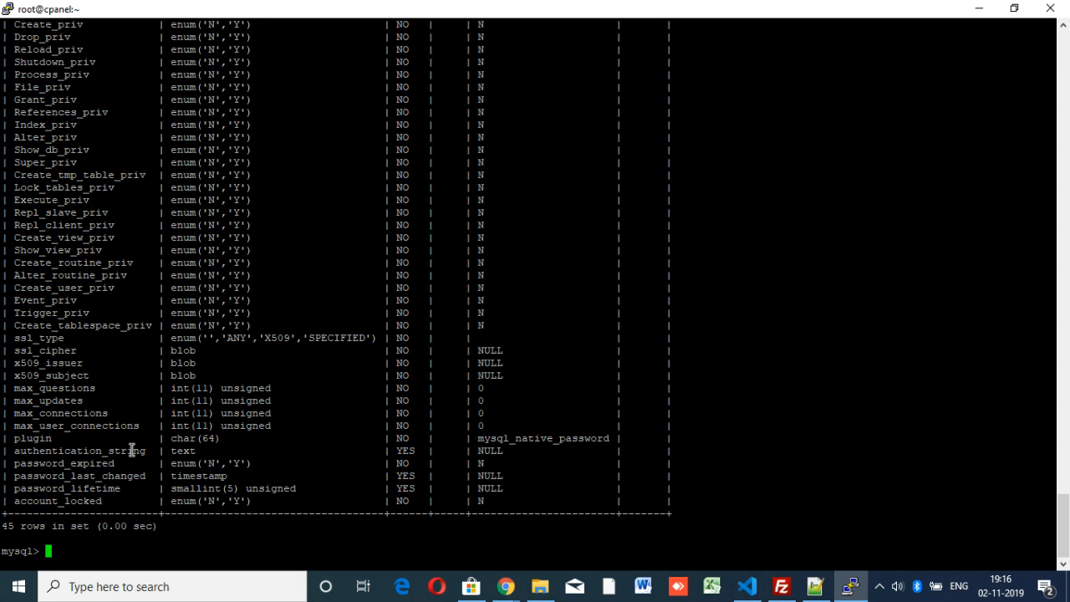
pyautogui.moveTo(240, 398)
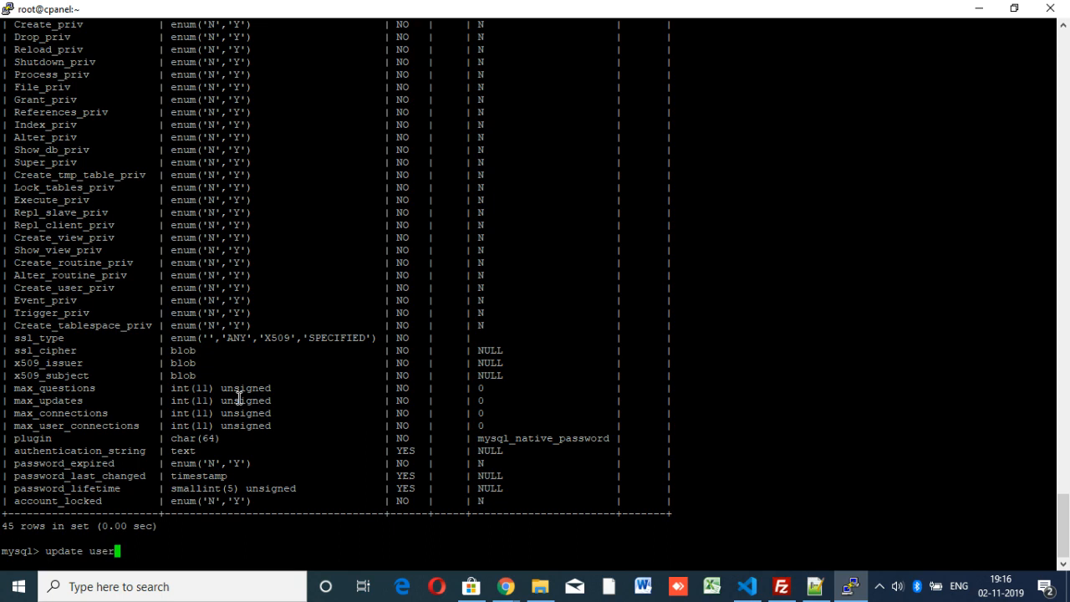
# Step: Start an UPDATE user SET authentication_string=password() query
pyautogui.write('" "')
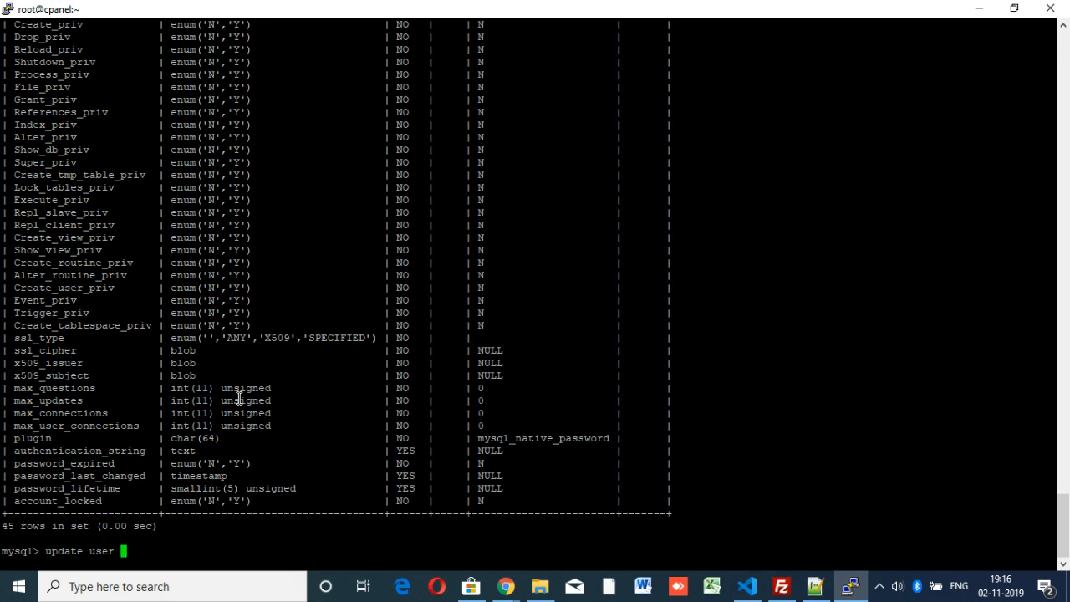
pyautogui.write('SET')
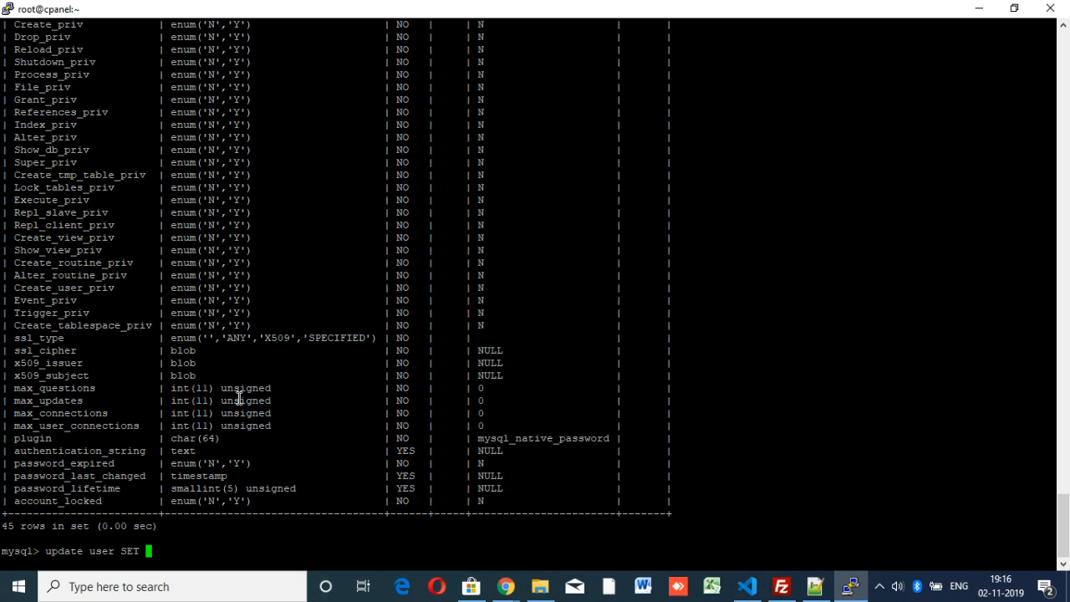
pyautogui.write('au')
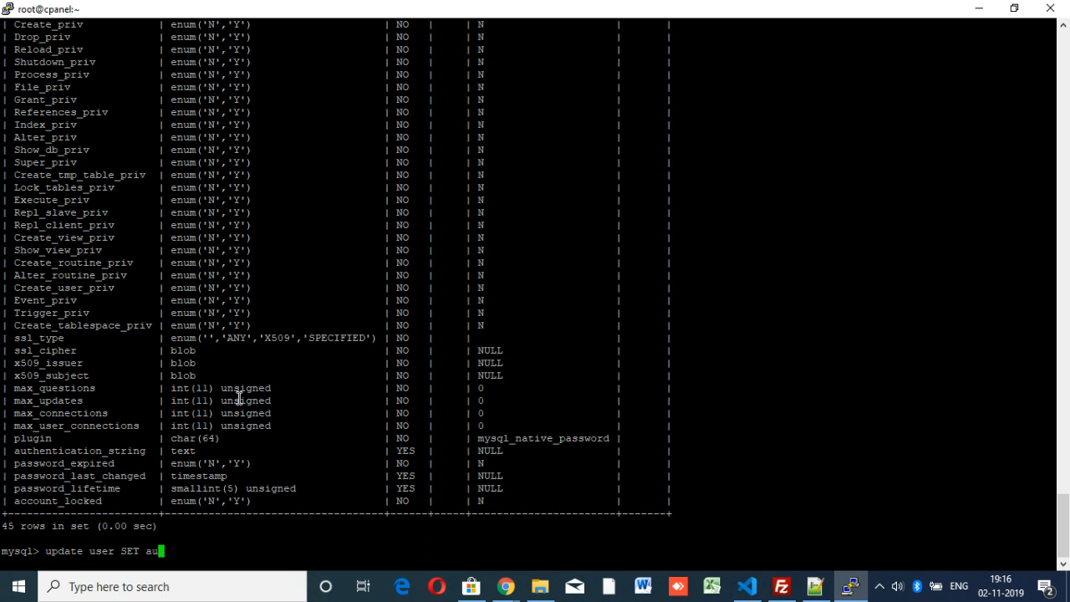
pyautogui.write('t')
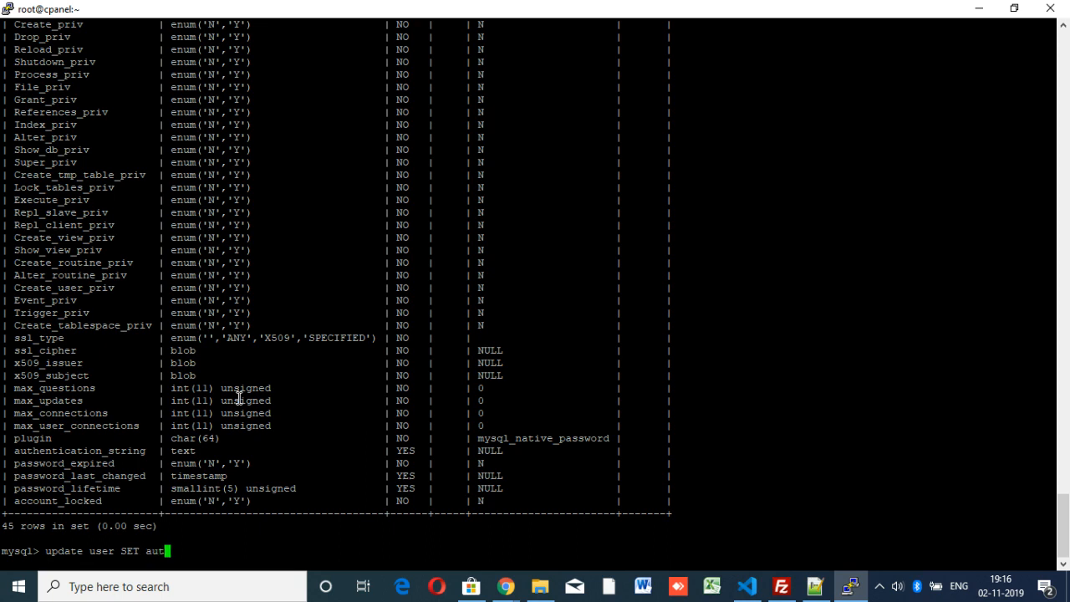
pyautogui.write('hentication_s')
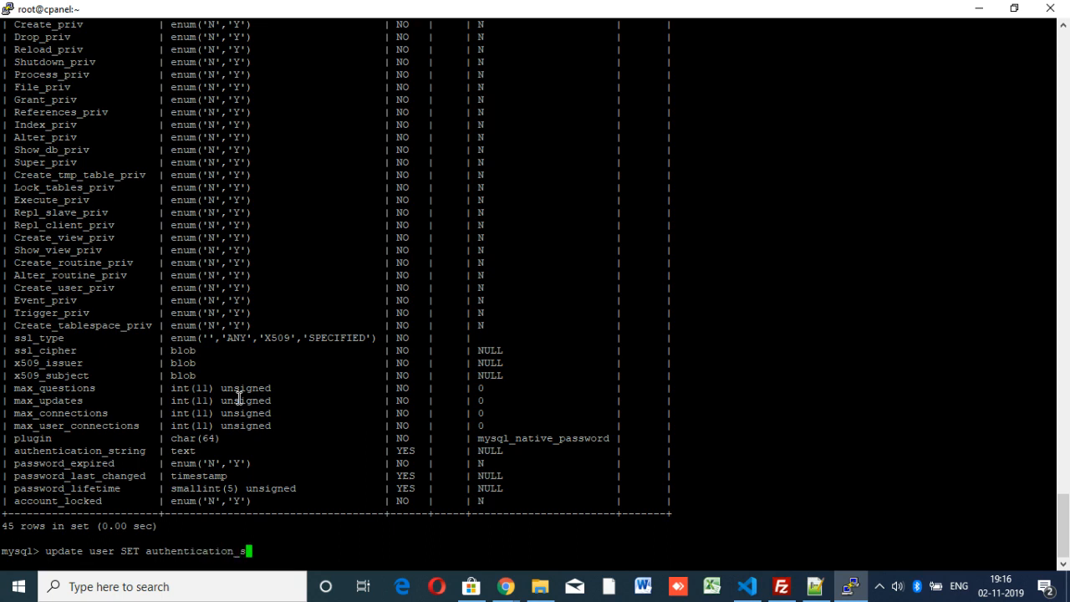
pyautogui.write('tring=')
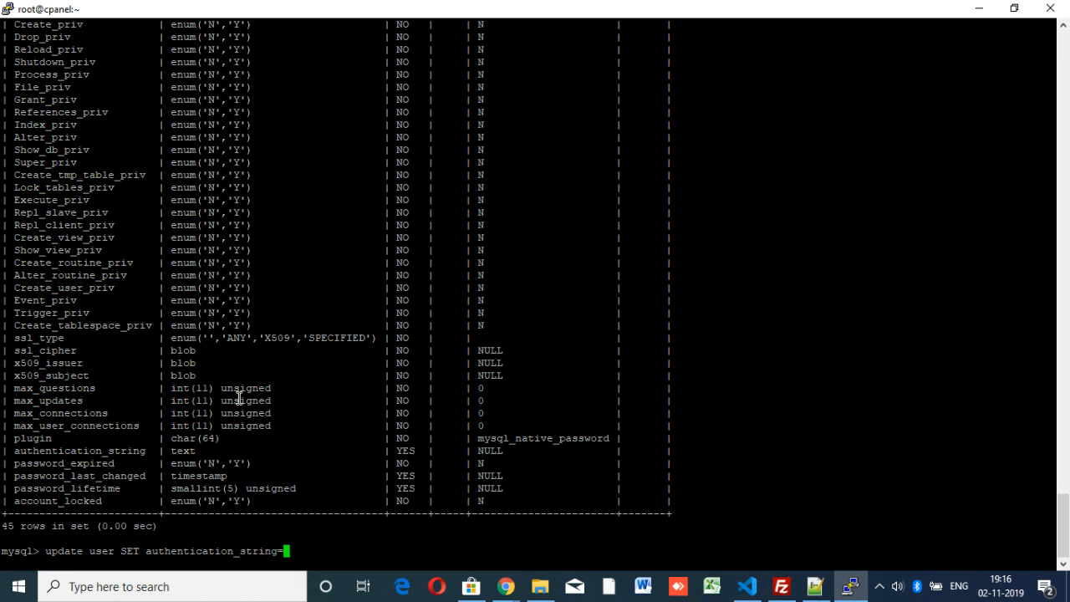
pyautogui.write('password')
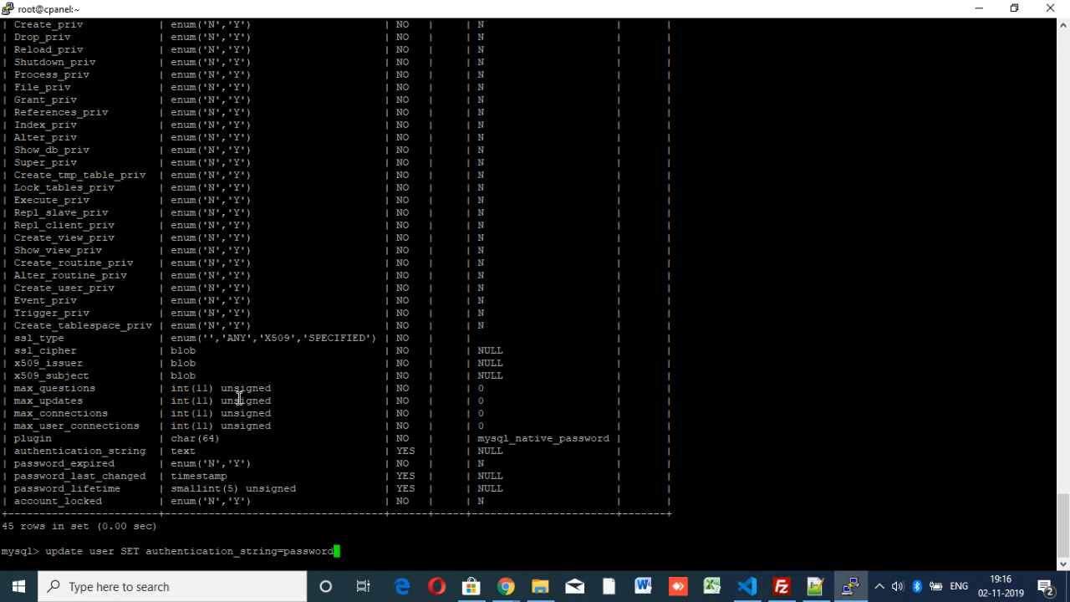
pyautogui.write('("')
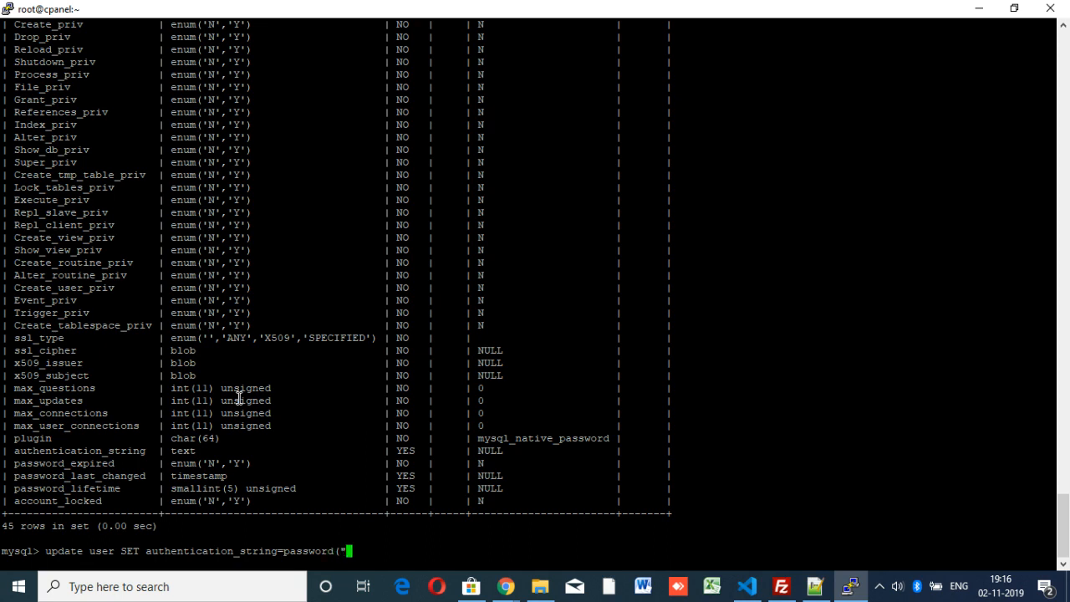
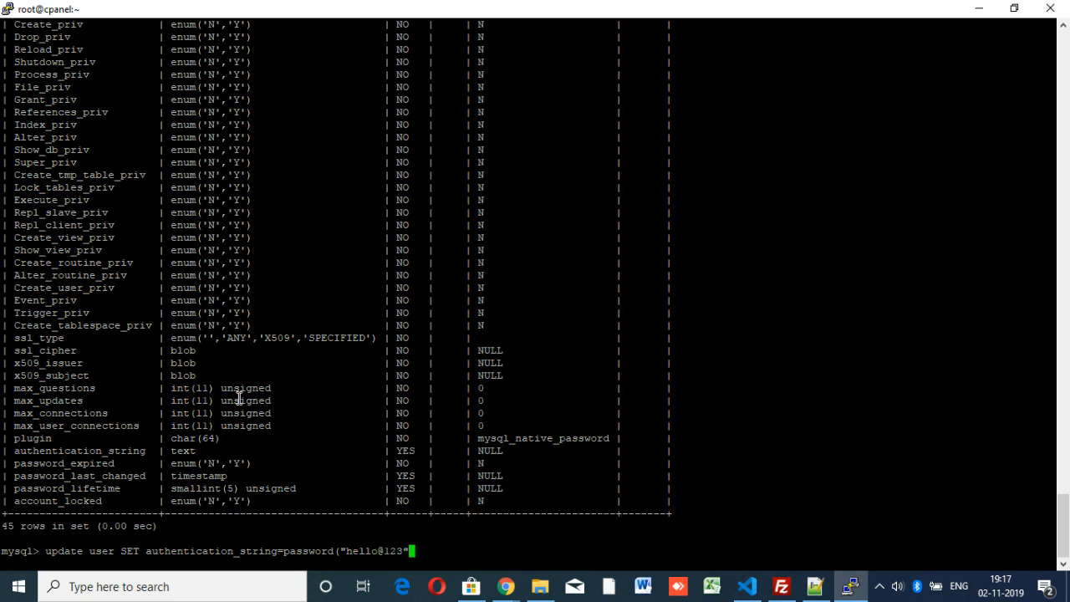
pyautogui.write('w')
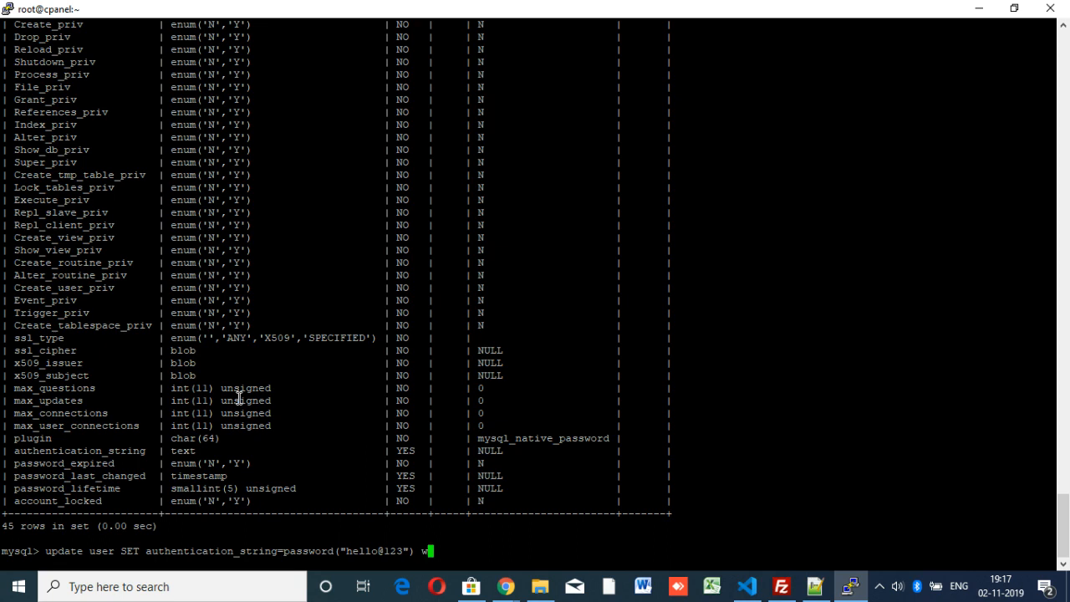
pyautogui.write('here')
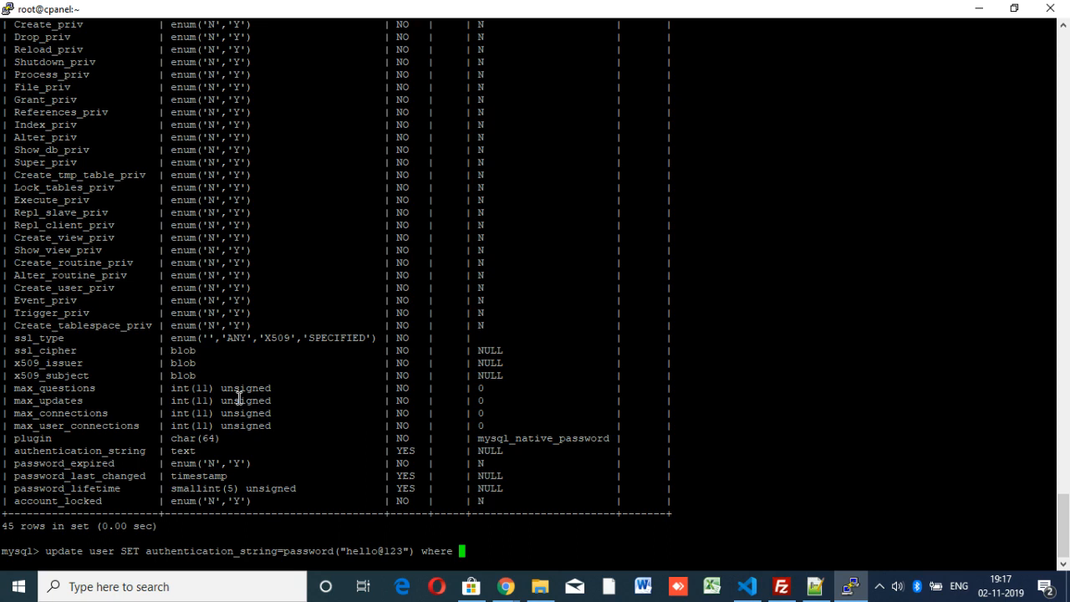
pyautogui.write('user')
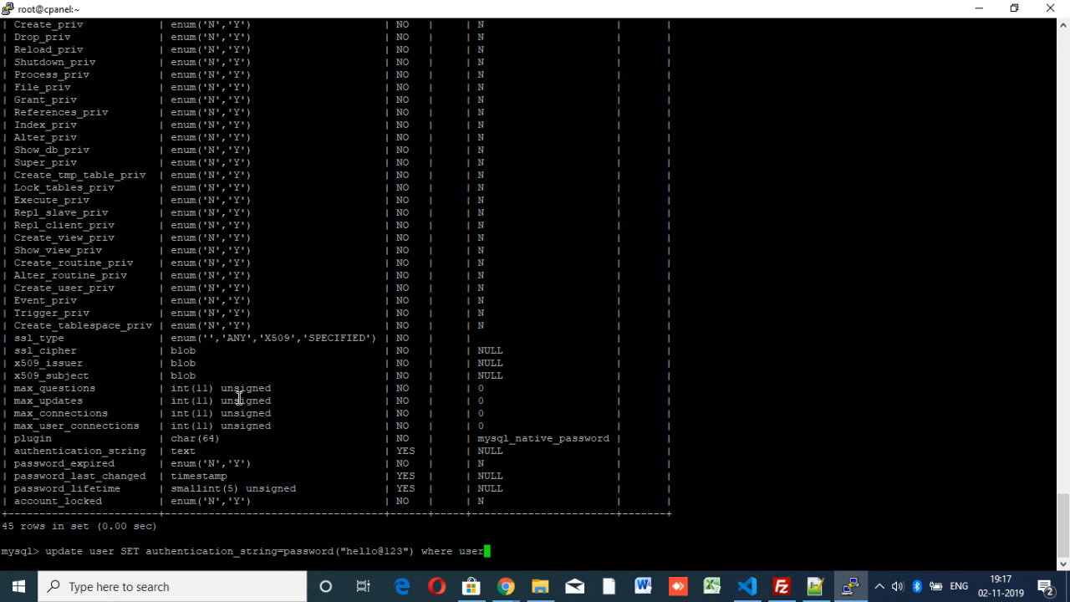
pyautogui.write("'")
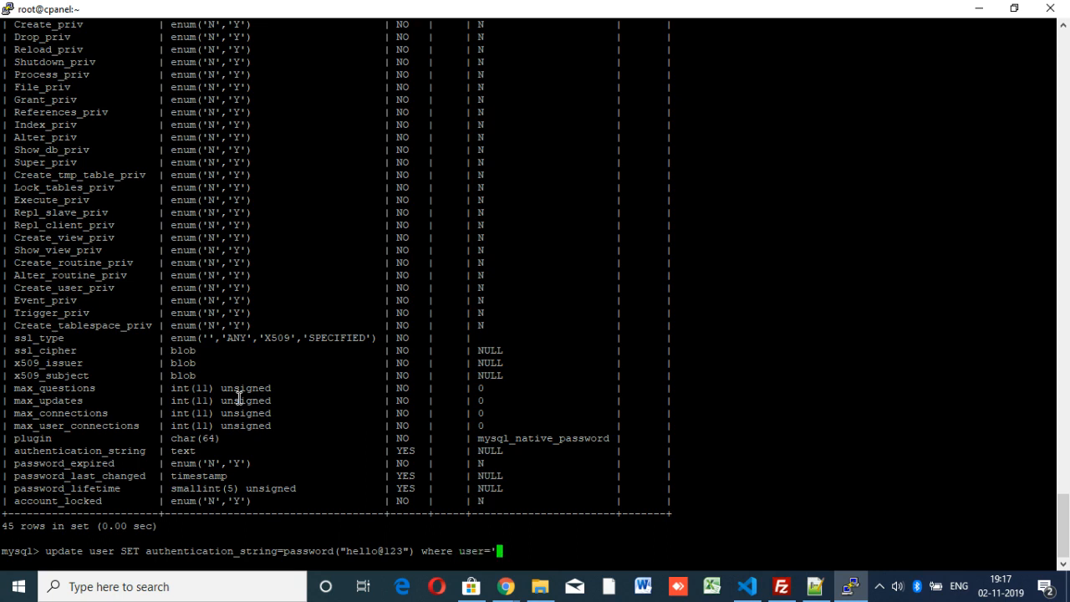
pyautogui.write('r')
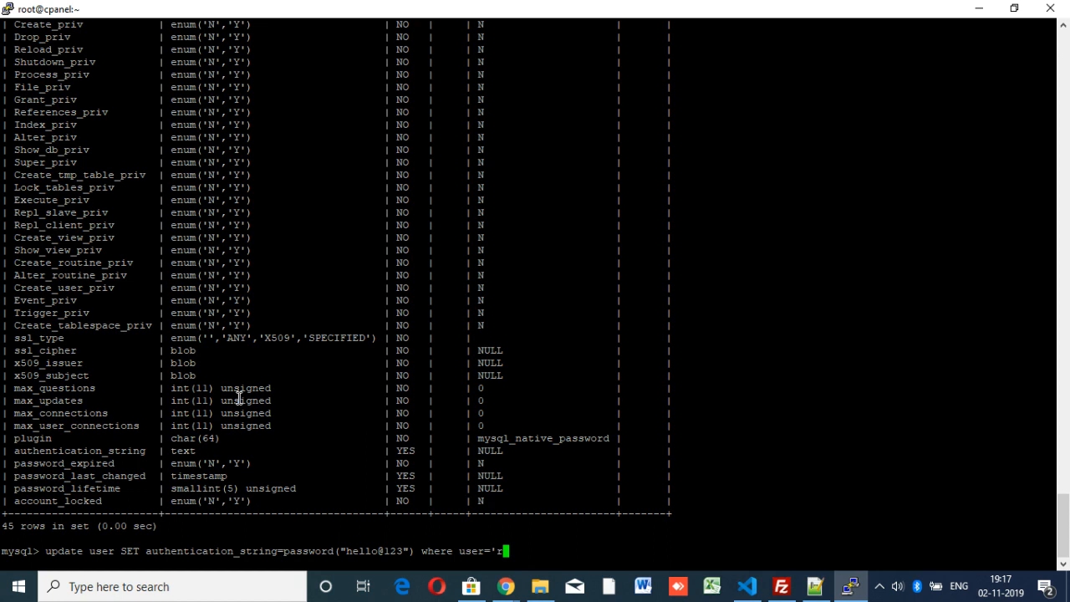
pyautogui.write("oot'")
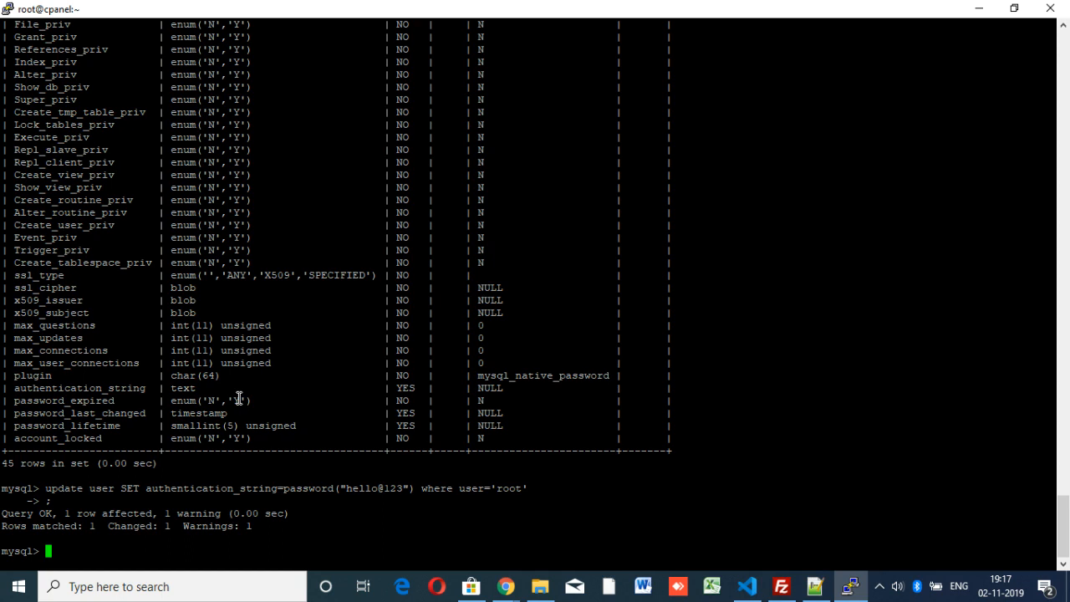
# Step: Exit MySQL with exit; and type 'service httpd start' at the root shell
pyautogui.write('e')
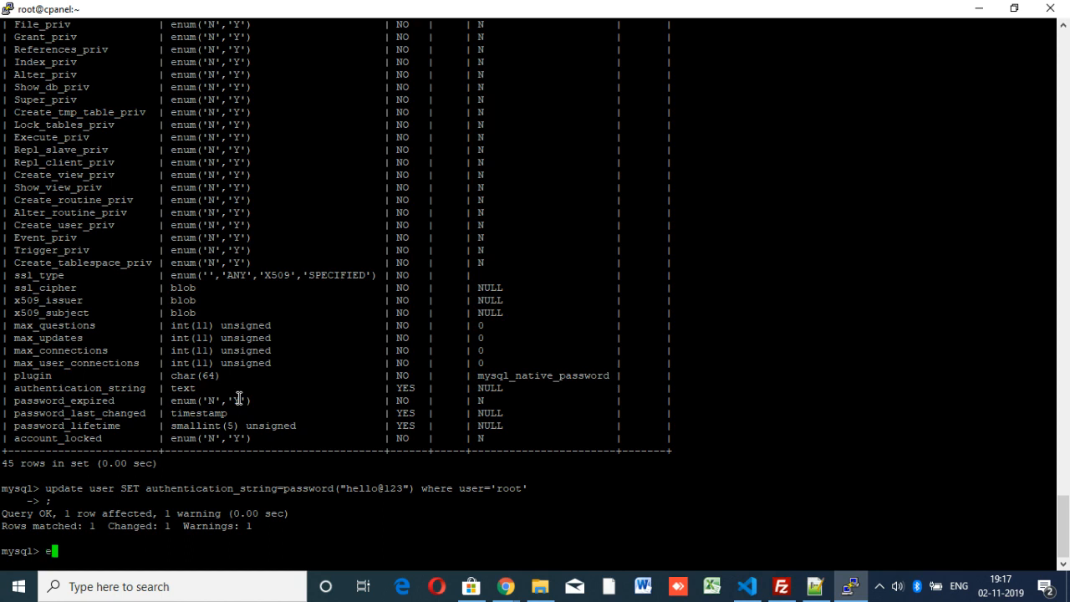
pyautogui.write('xit;')
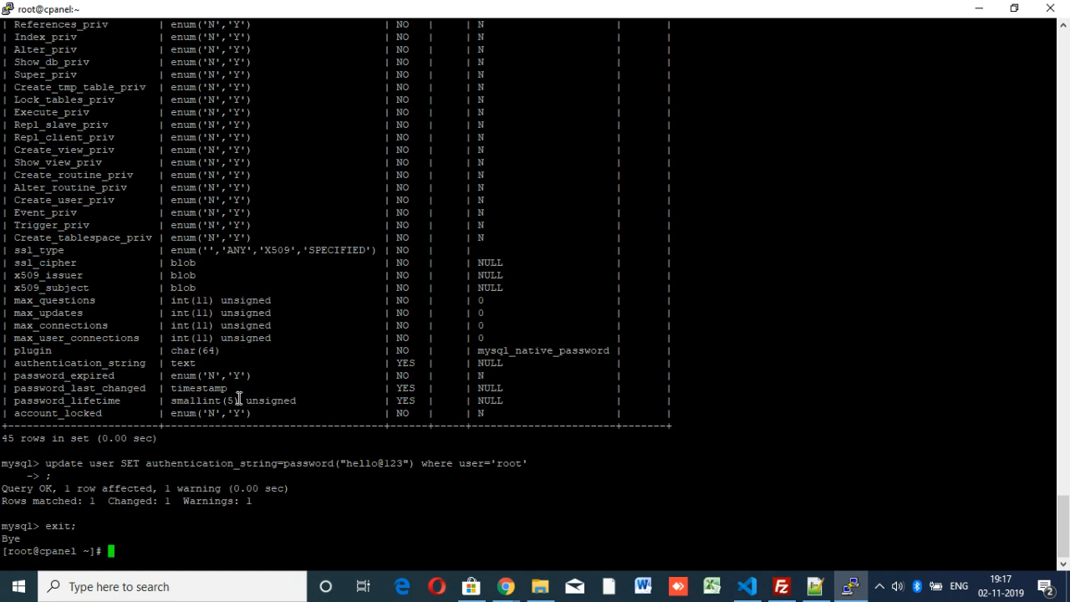
pyautogui.write('mysql httpd stop')
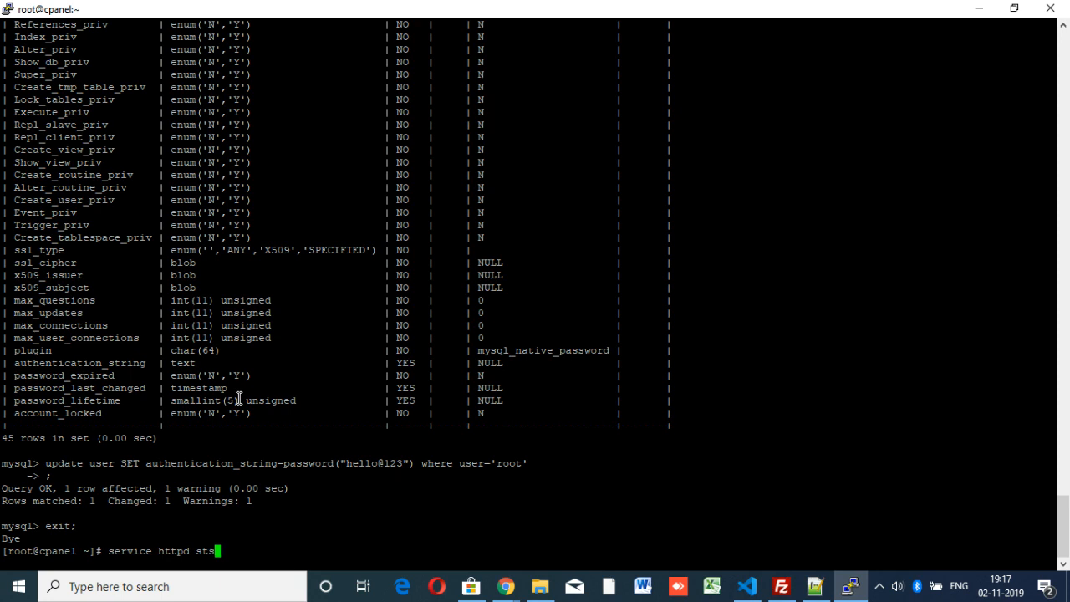
pyautogui.write('rt')
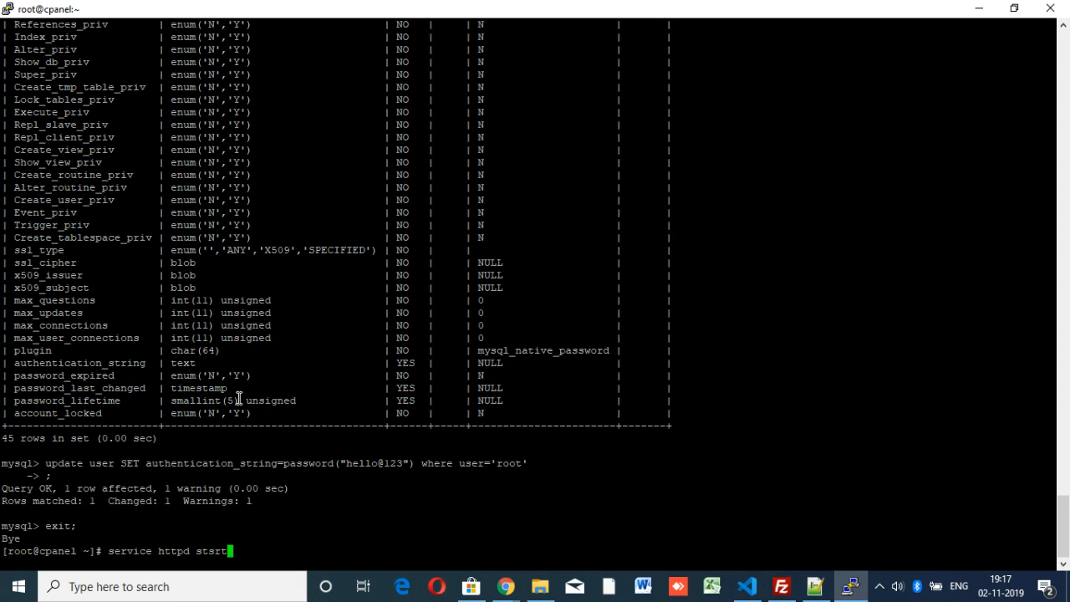